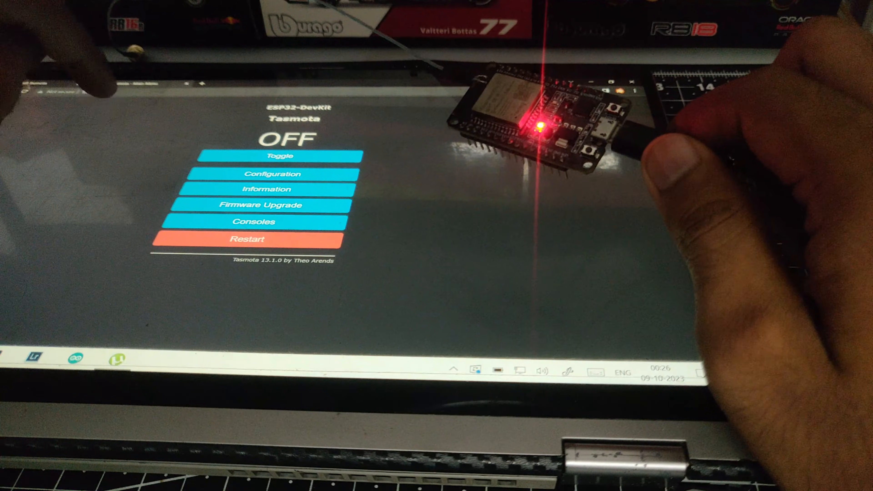
# Step: Toggle the ESP32-DevKit relay from OFF to ON, lighting the board's blue LED
pyautogui.click(280, 155)
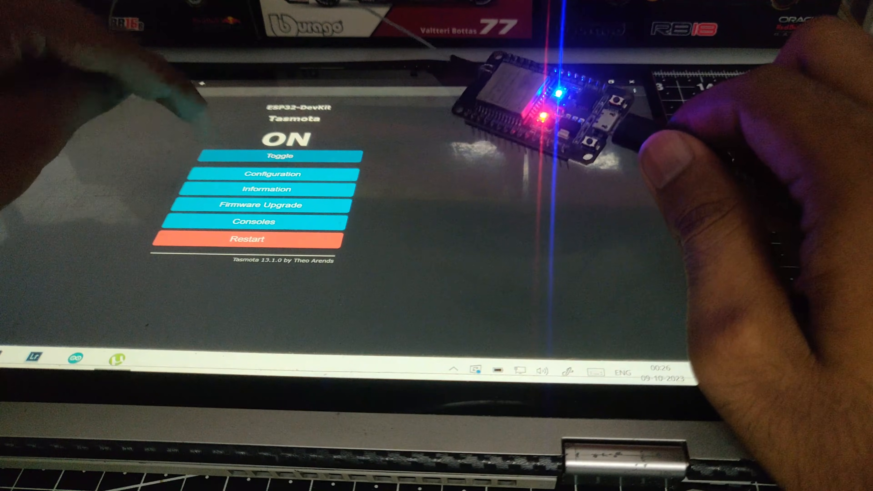